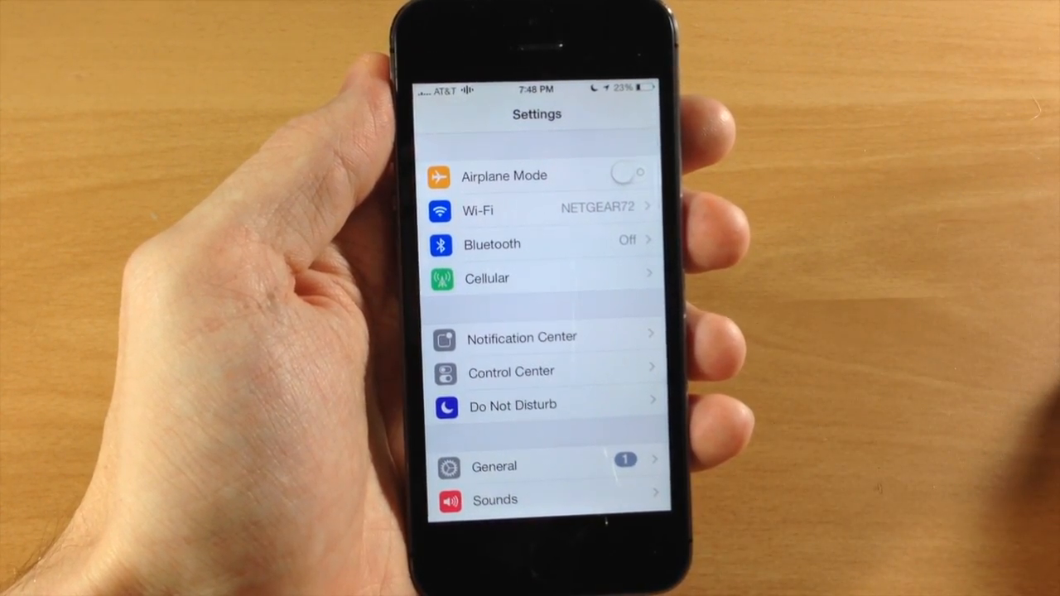
{"action": "key", "text": "home"}
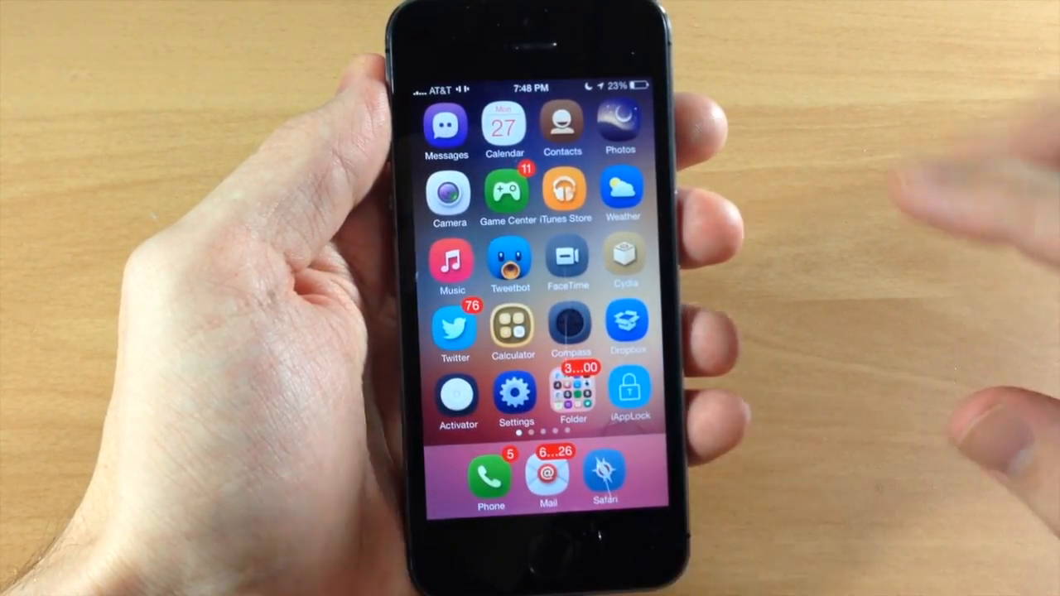
{"action": "left_click", "coordinate": [515, 395]}
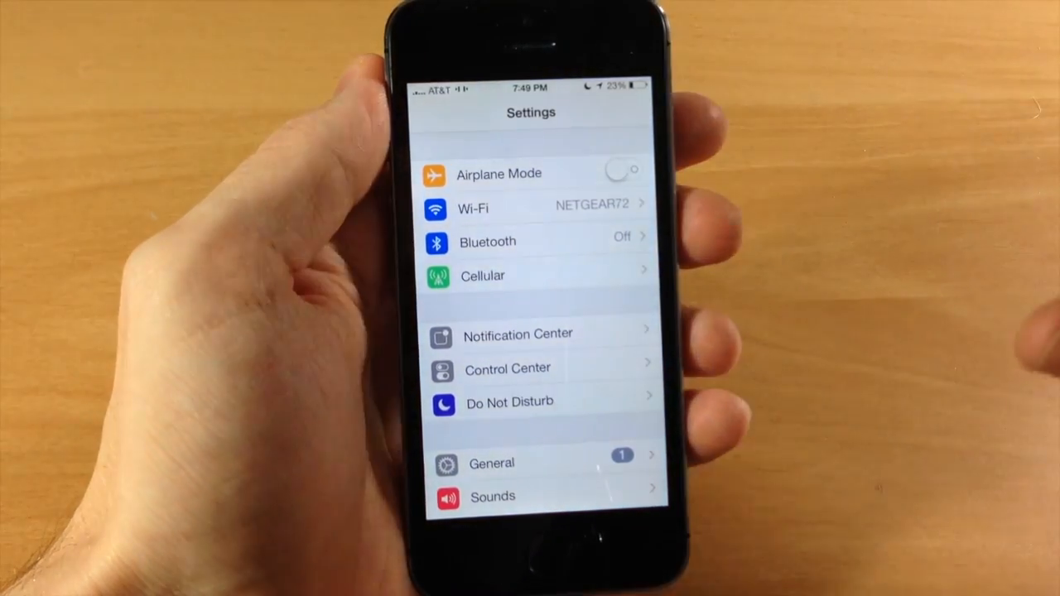